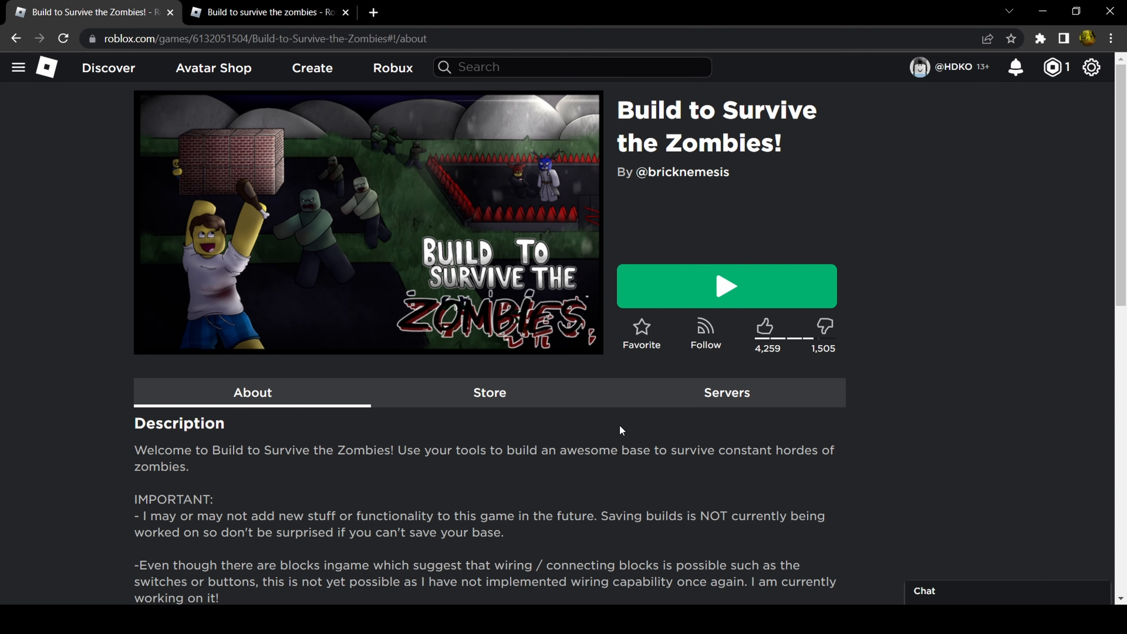
Find the Build to Survive the Zombies! page and launch the game
scroll("down", 3)
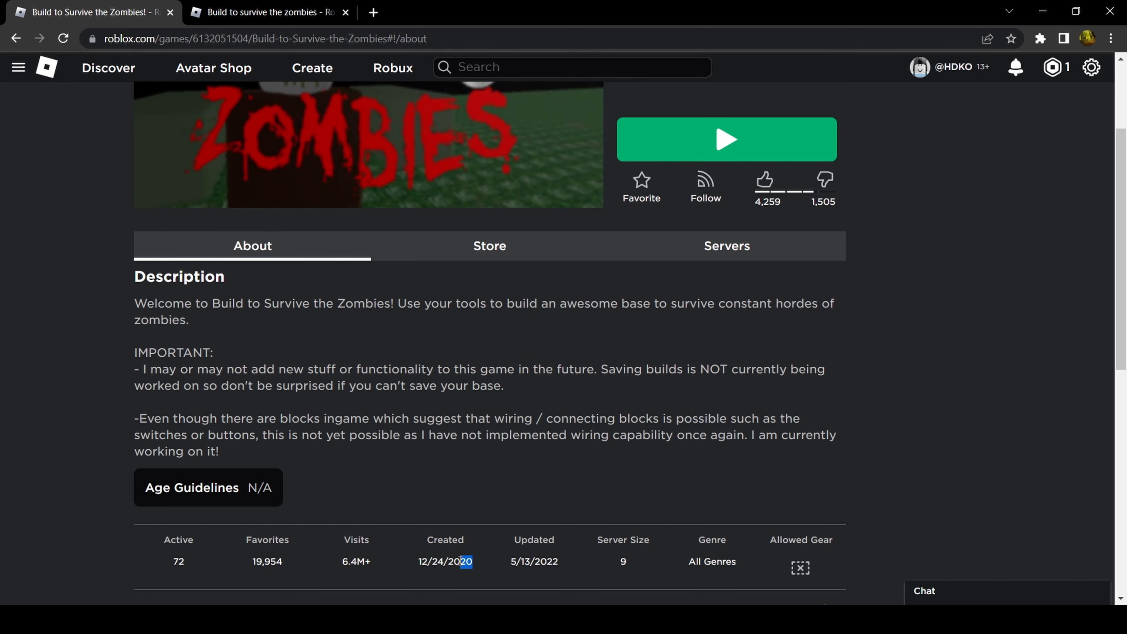
left_click(269, 12)
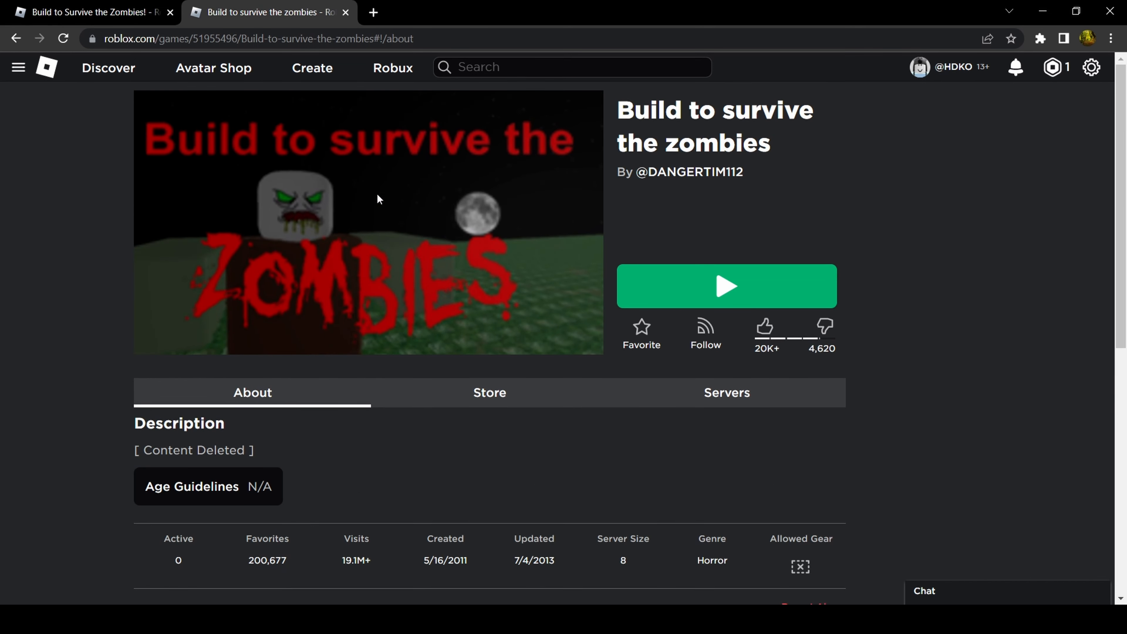
left_click(726, 393)
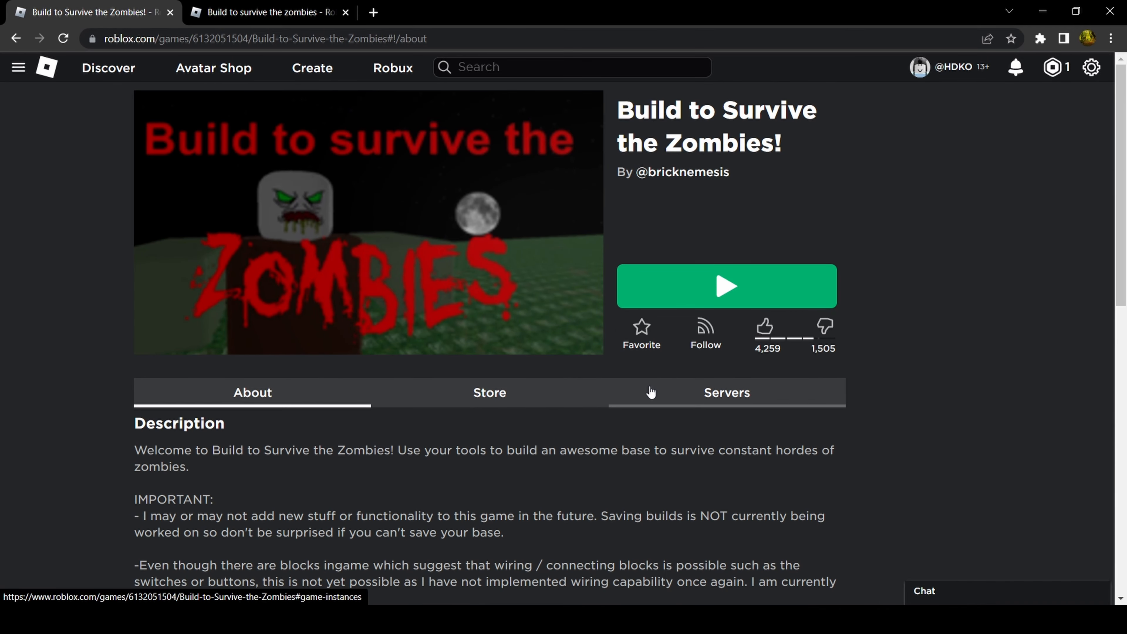
mouse_move(695, 355)
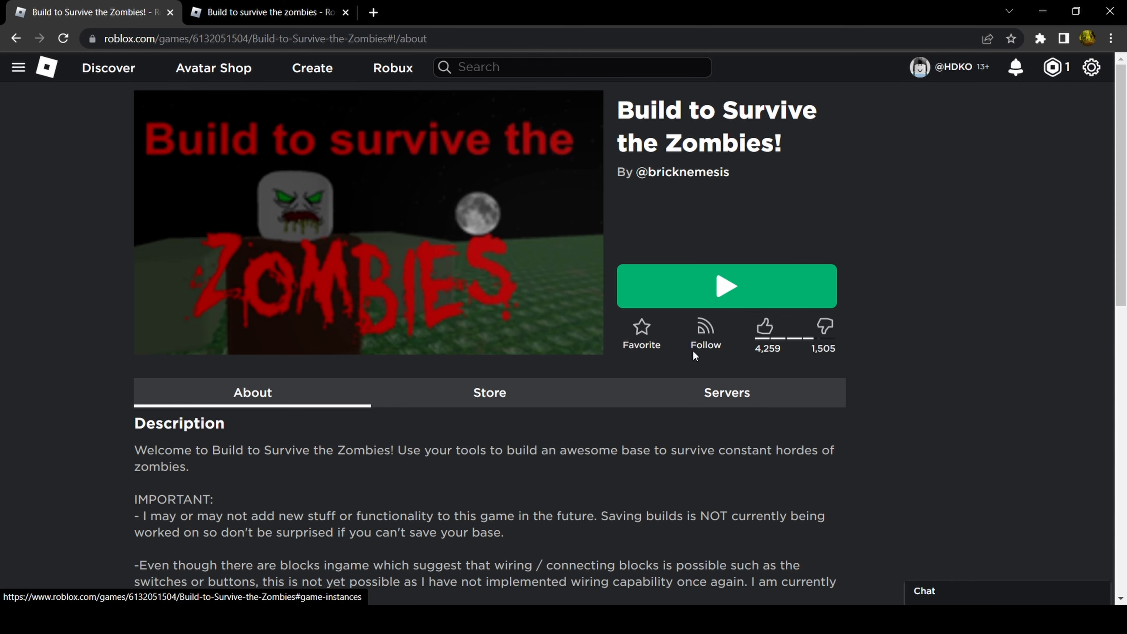
left_click(727, 286)
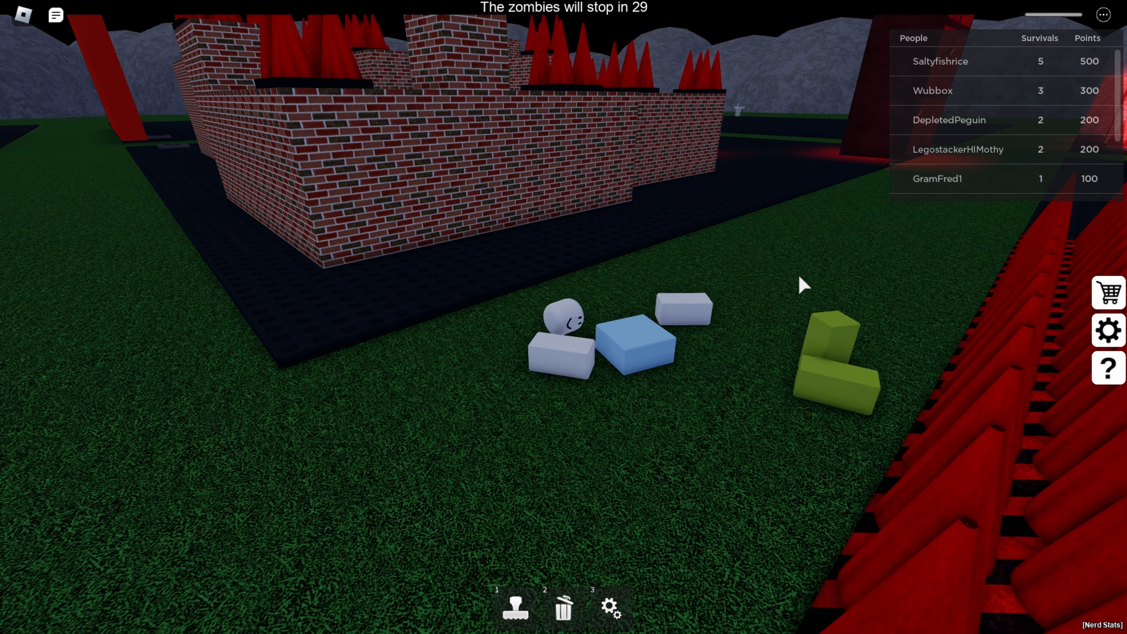
Choose the Castle Wall piece from the Castle Kit in the building catalog
left_click(515, 607)
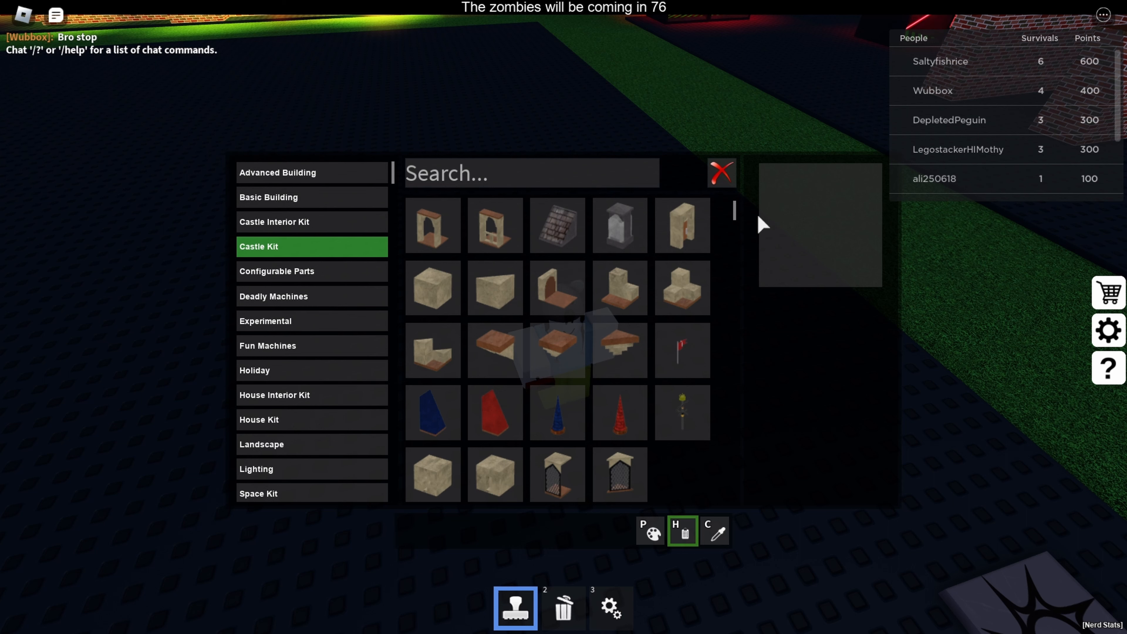
mouse_move(432, 287)
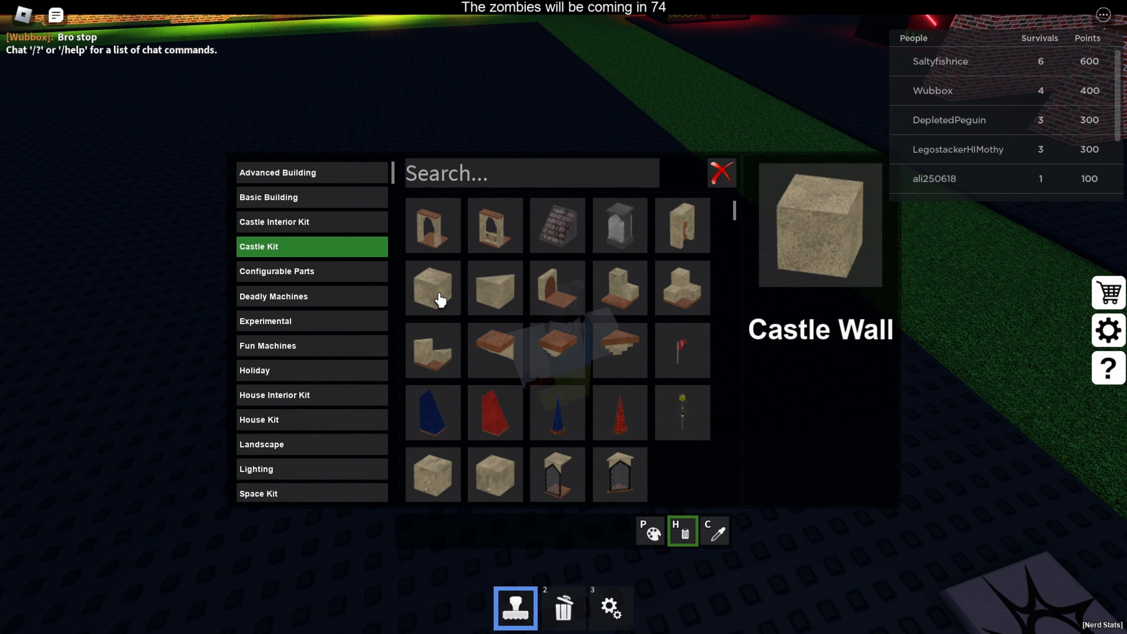
left_click(432, 287)
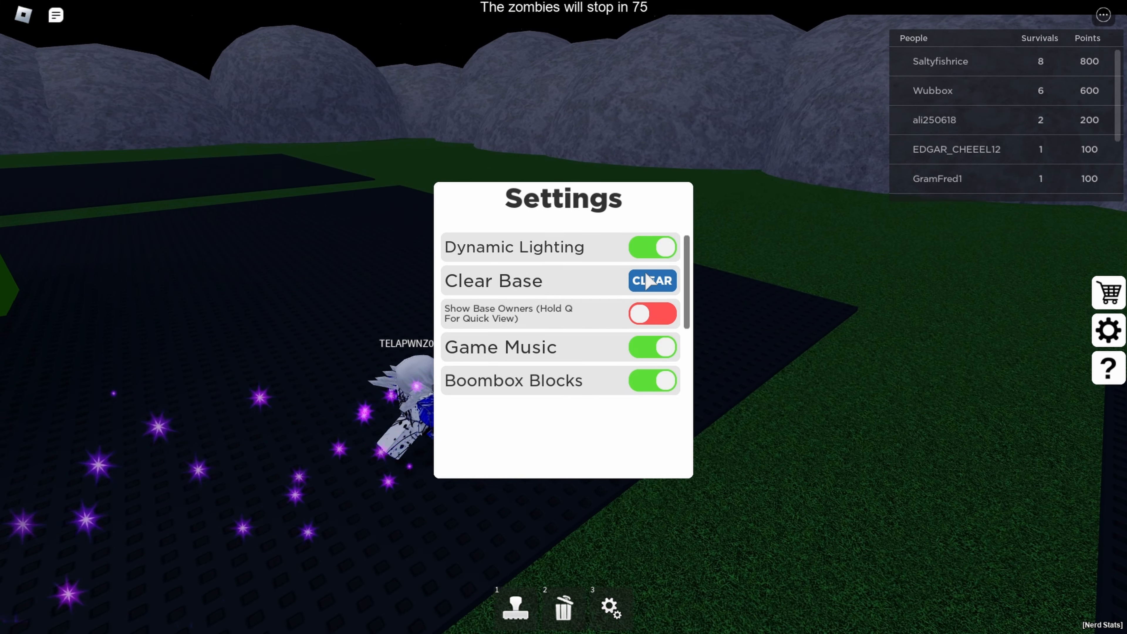
Clear everything built on the base, then close the game settings
left_click(651, 280)
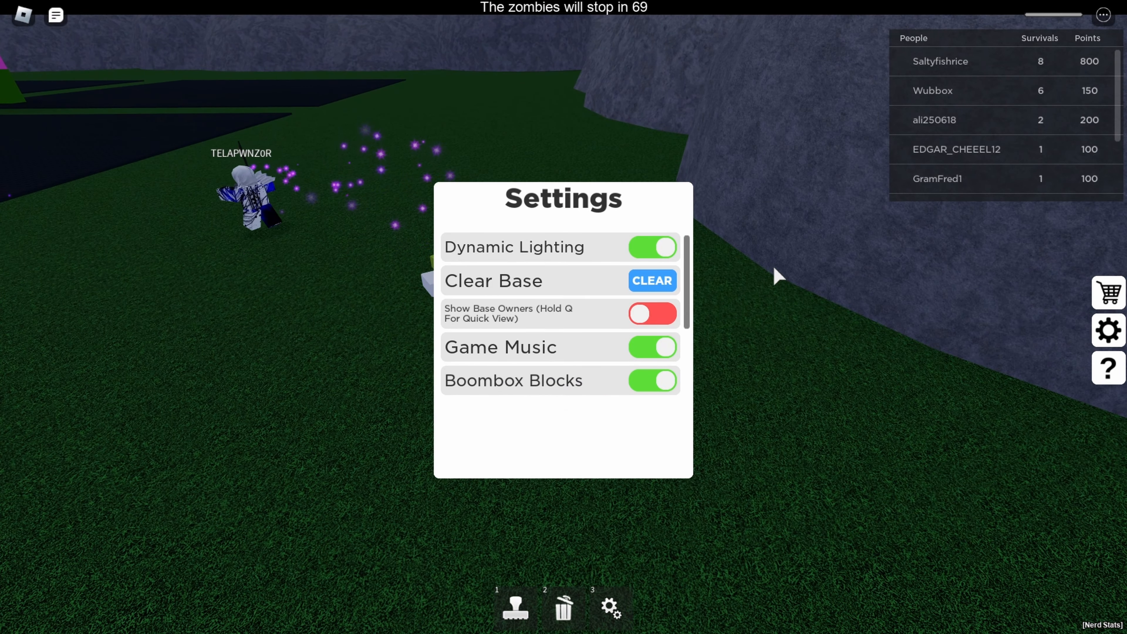
left_click(515, 607)
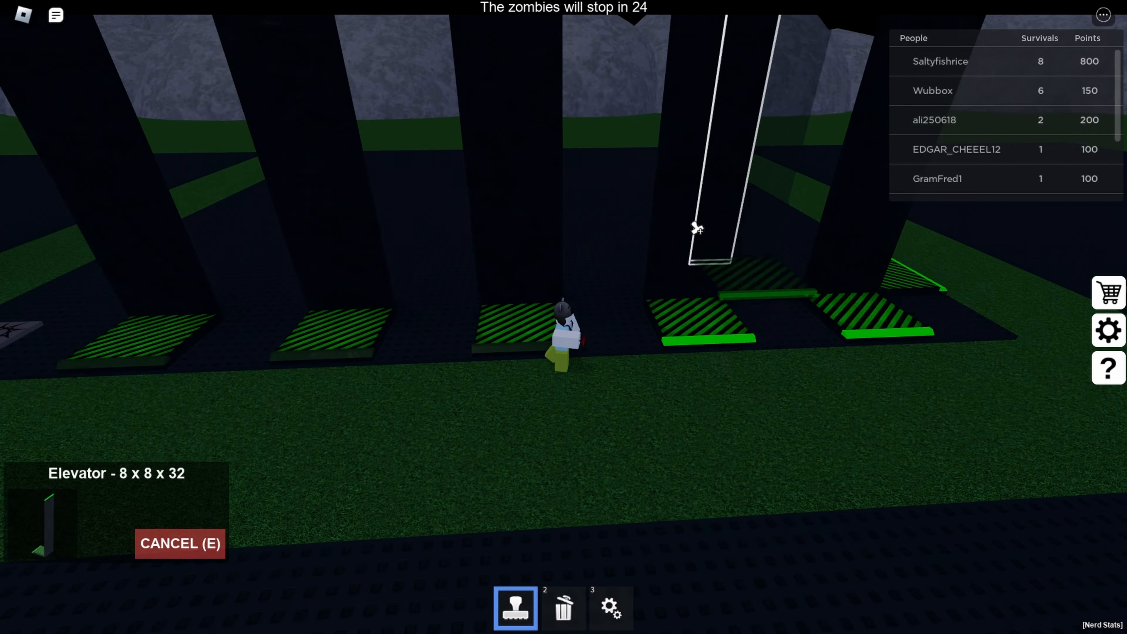
Place a tall and a shorter elevator, deleting the unwanted elevator and a stray small piece
left_click(563, 608)
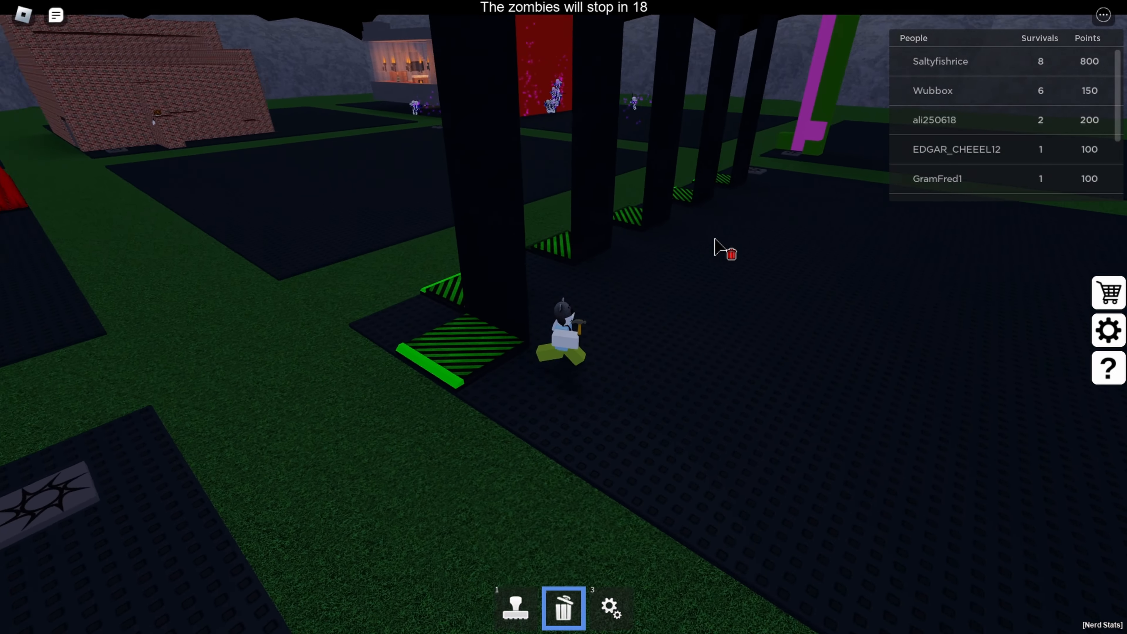
left_click(515, 608)
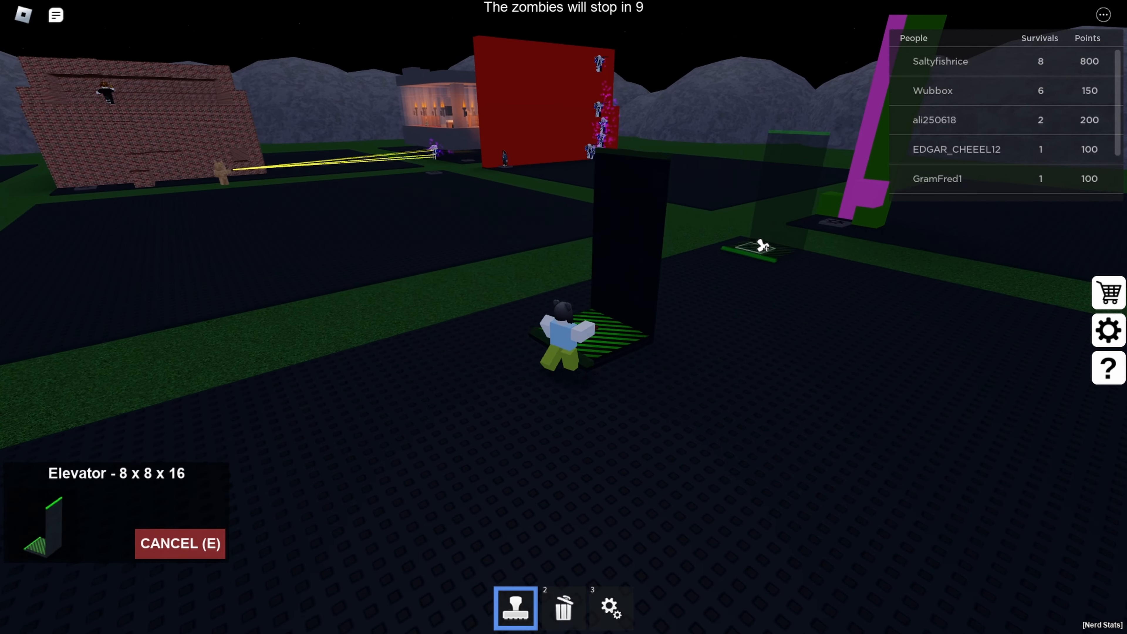
left_click(564, 607)
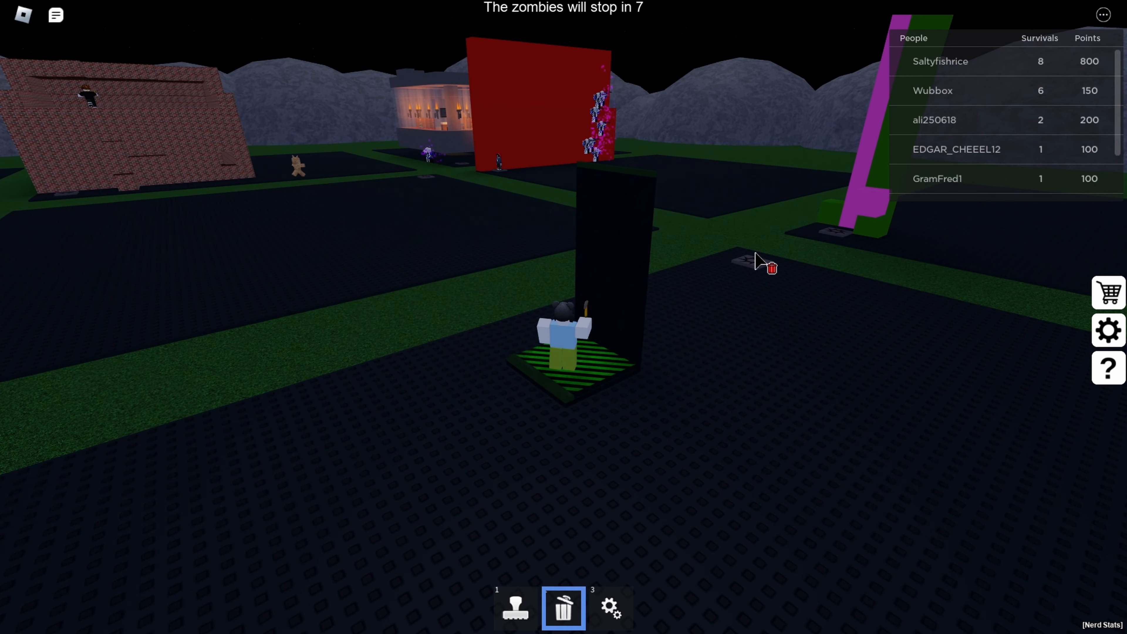
left_click(515, 608)
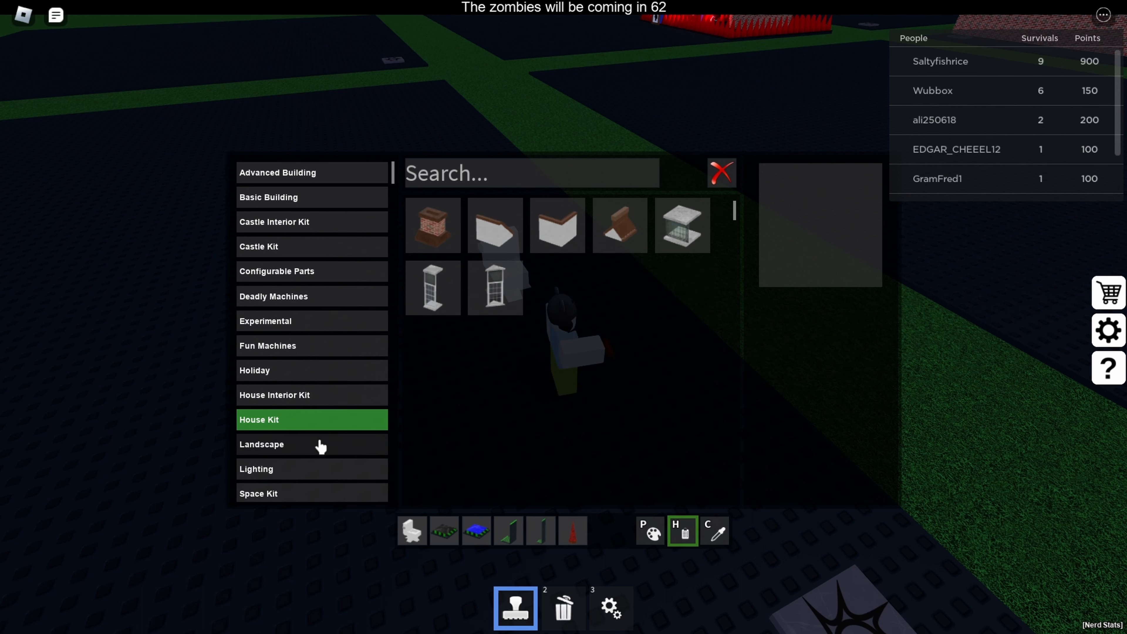
Pick the Standing Lamp from the House Interior Kit furniture
left_click(275, 394)
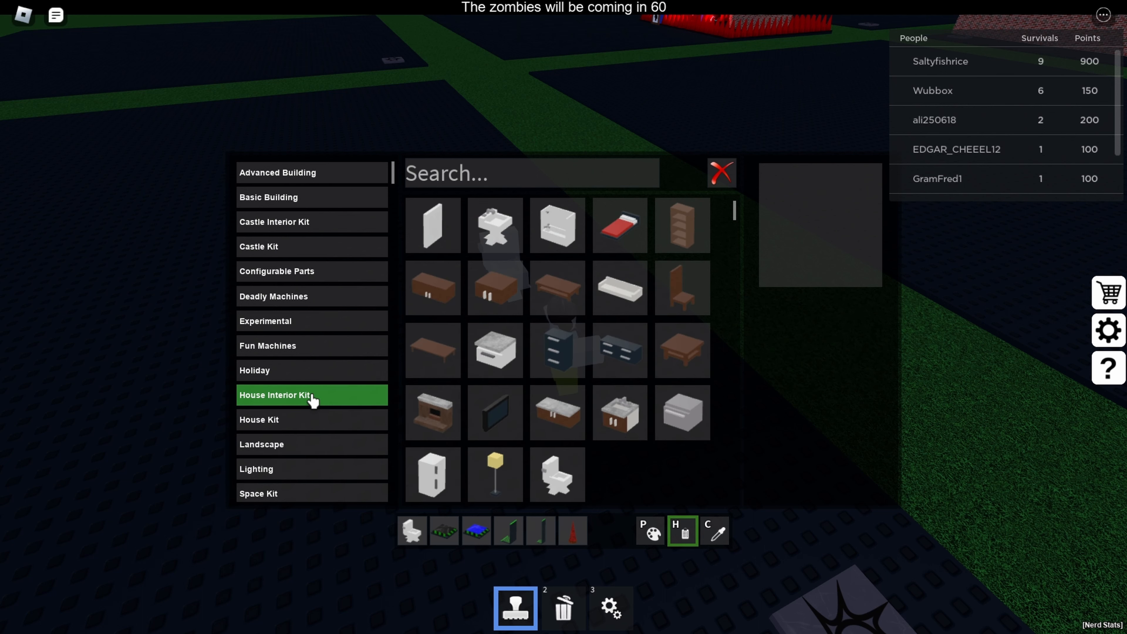
left_click(495, 224)
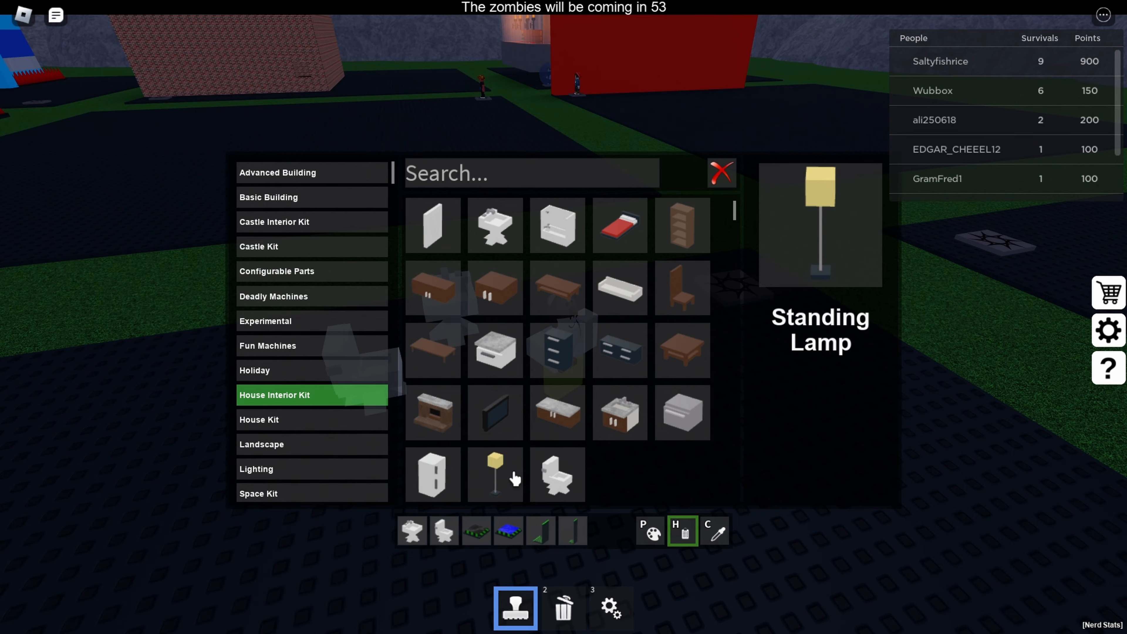
left_click(495, 474)
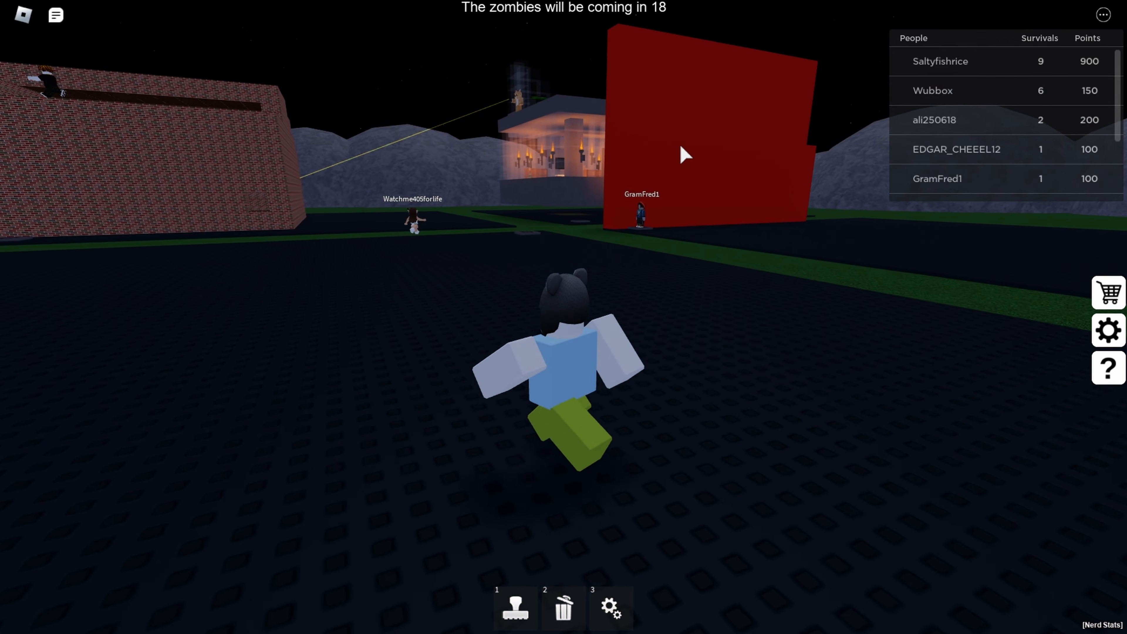
Look into the shop and settings panels on the right, then close them
left_click(1107, 292)
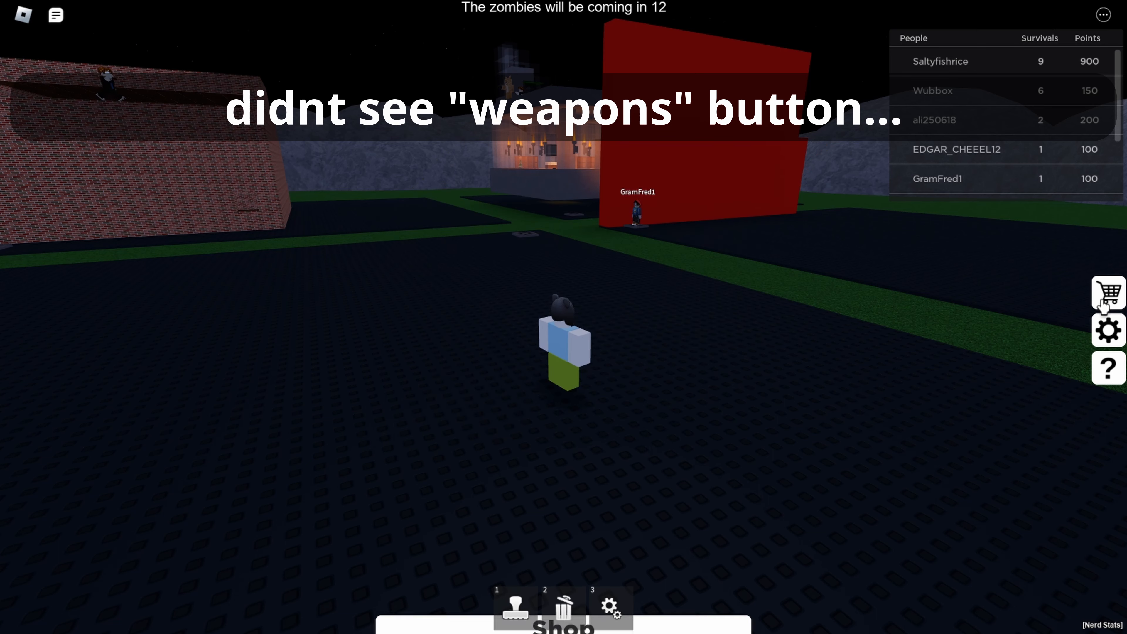
left_click(1108, 330)
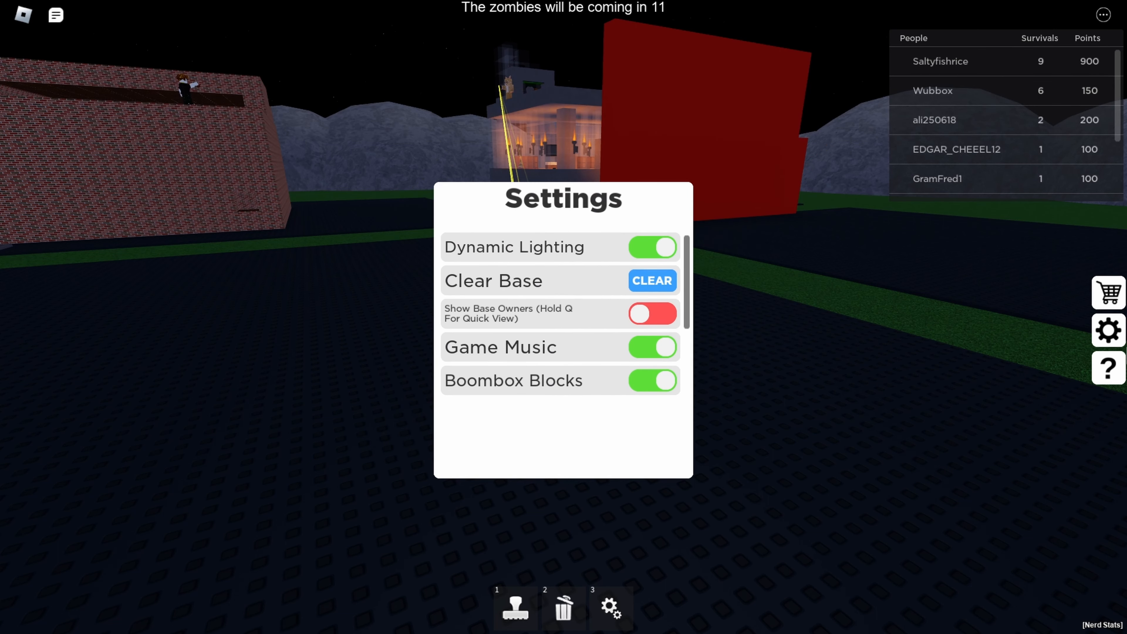
left_click(611, 608)
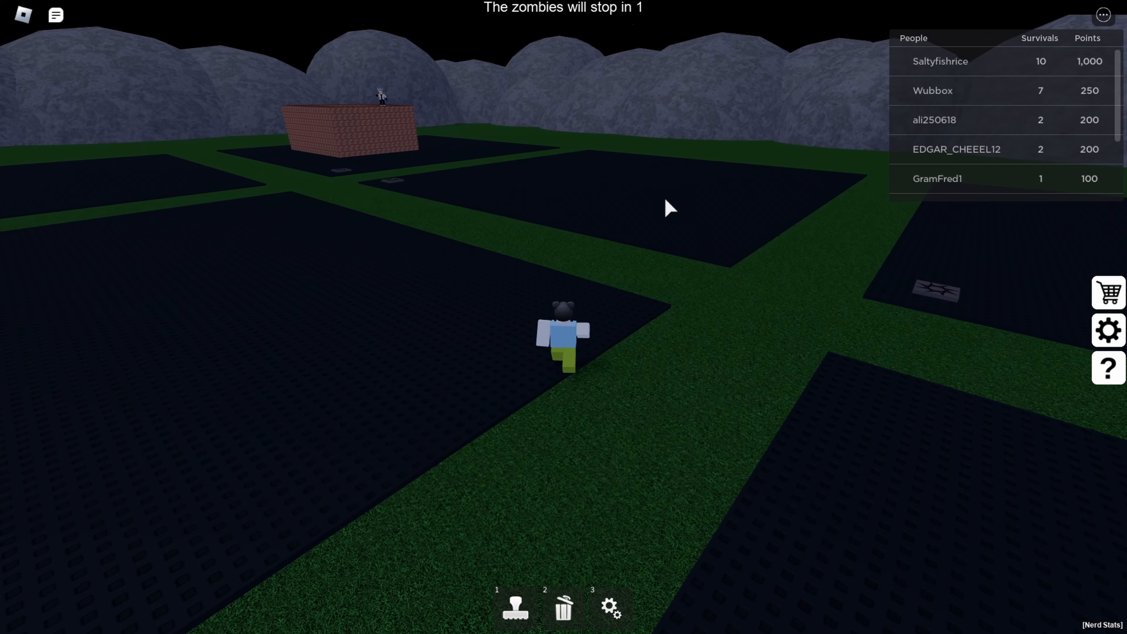
Show the Basic Building blocks in the building catalogue
left_click(514, 608)
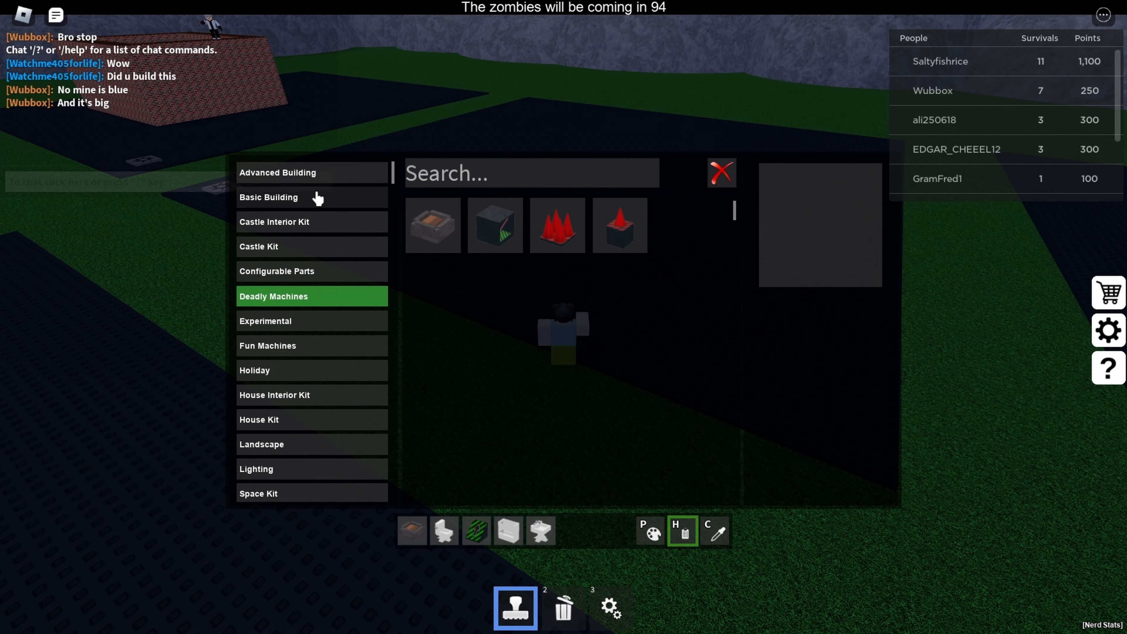
left_click(278, 172)
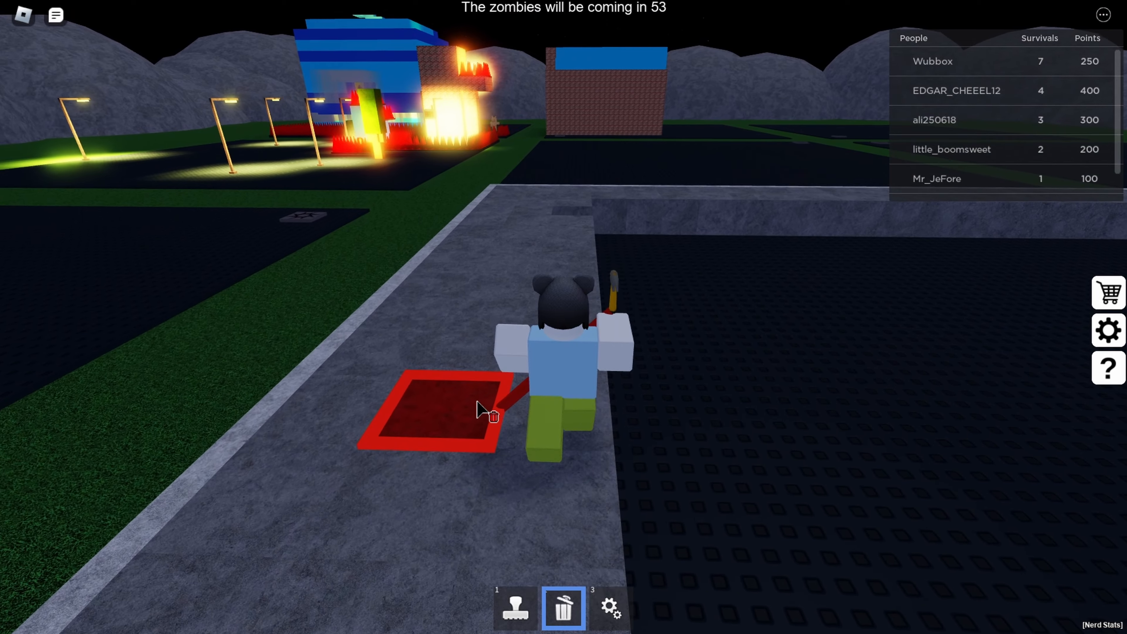
left_click(513, 607)
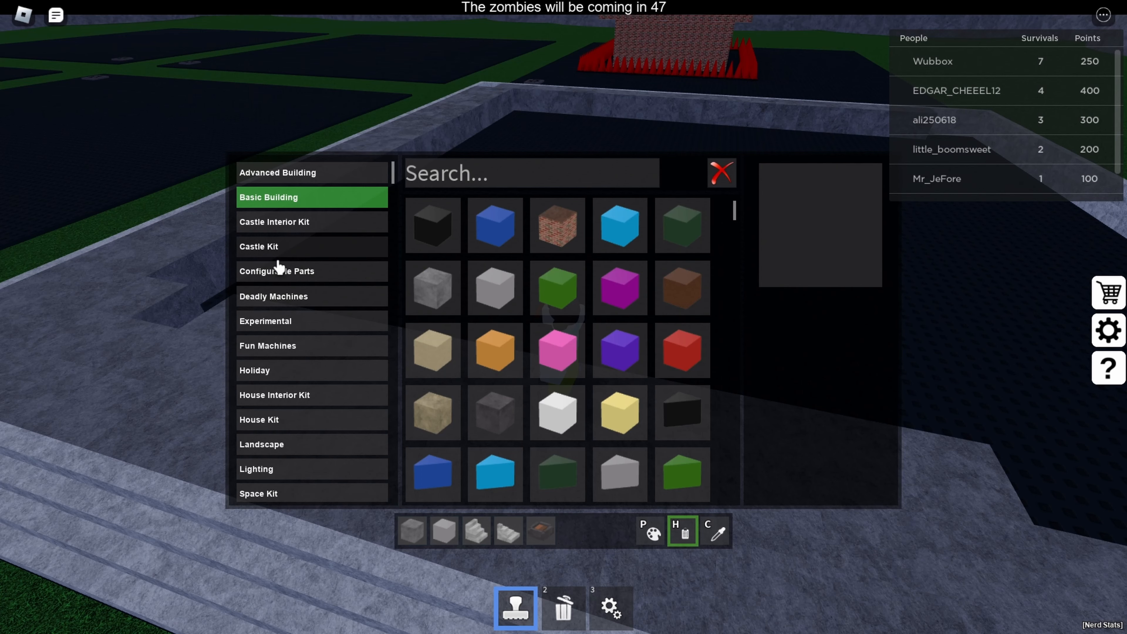
mouse_move(297, 356)
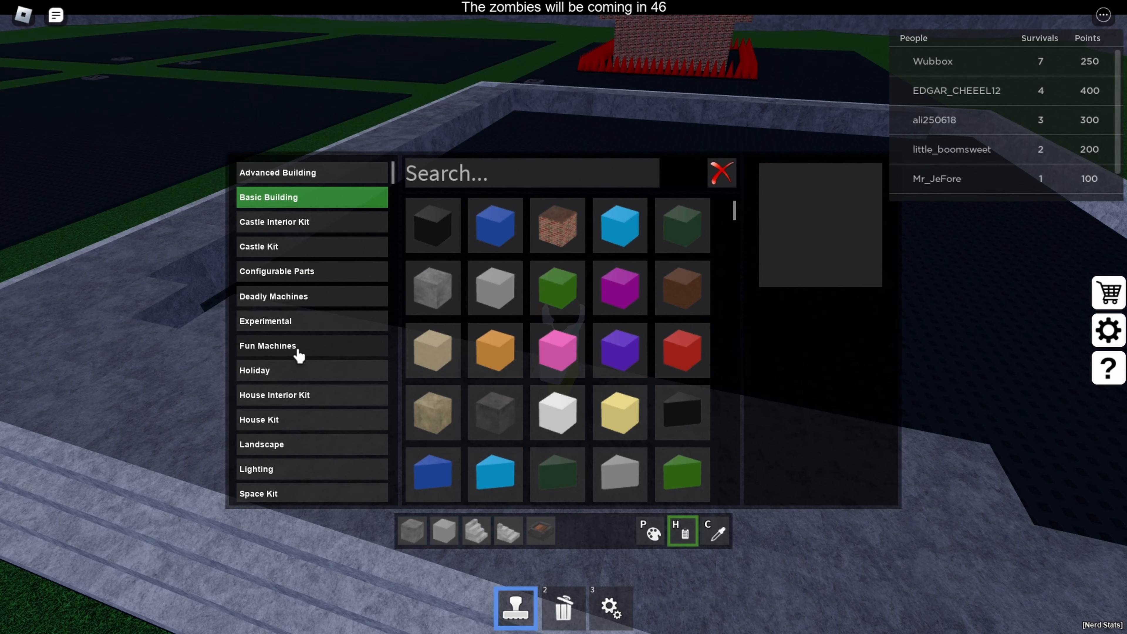
mouse_move(272, 420)
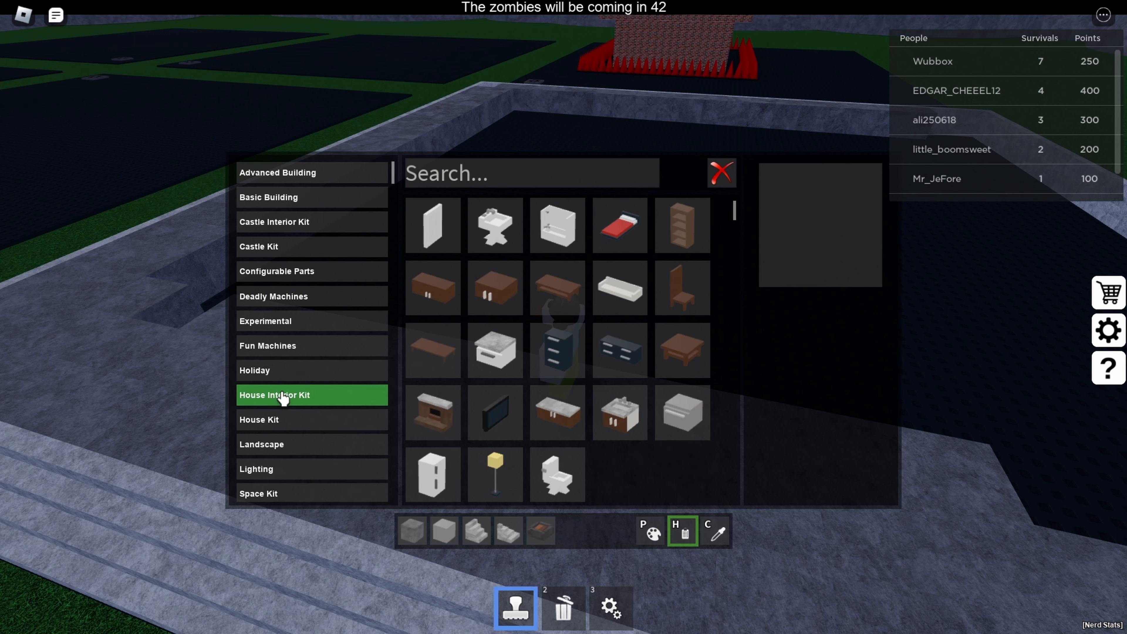
Pick a House Interior Kit furniture piece to set on the placed toilet
left_click(494, 224)
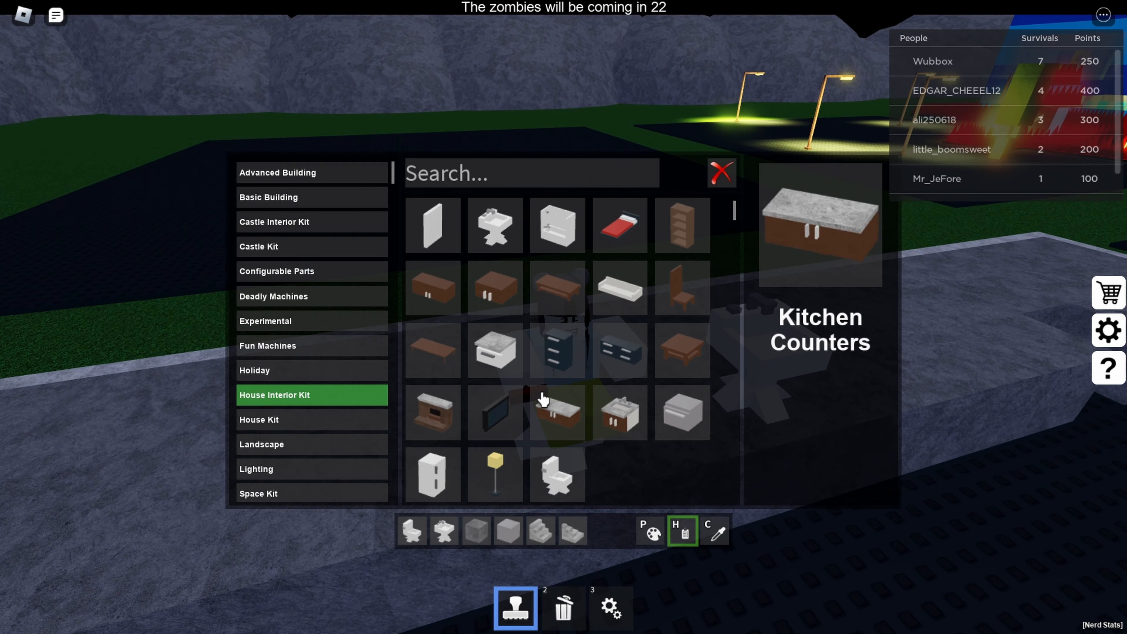
left_click(494, 474)
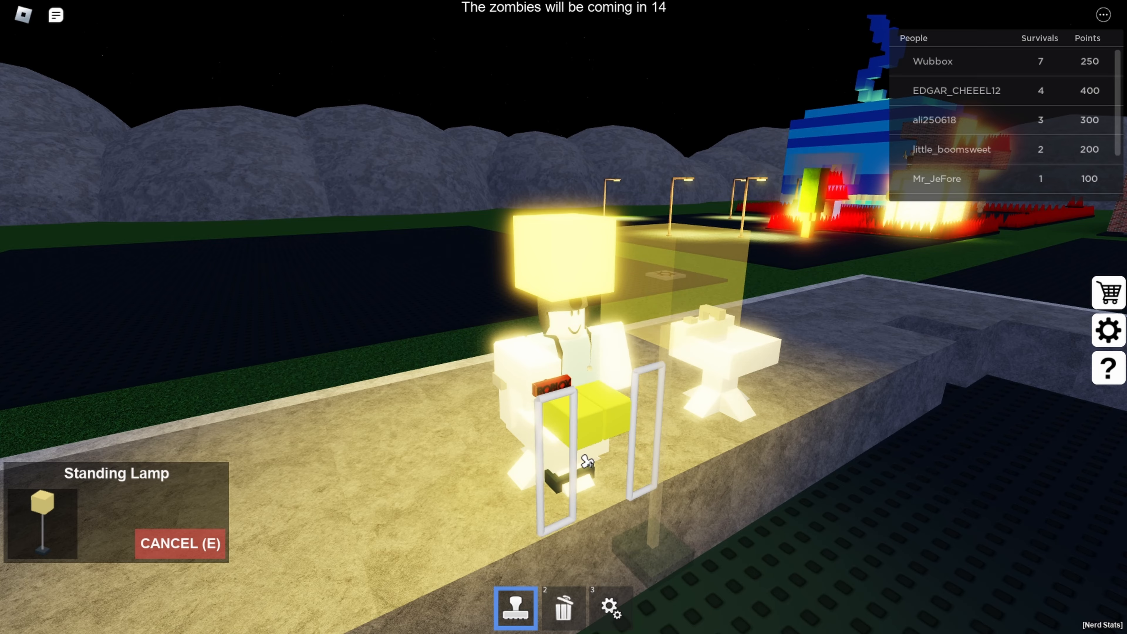
Place the standing lamp onto the toilet
left_click(563, 608)
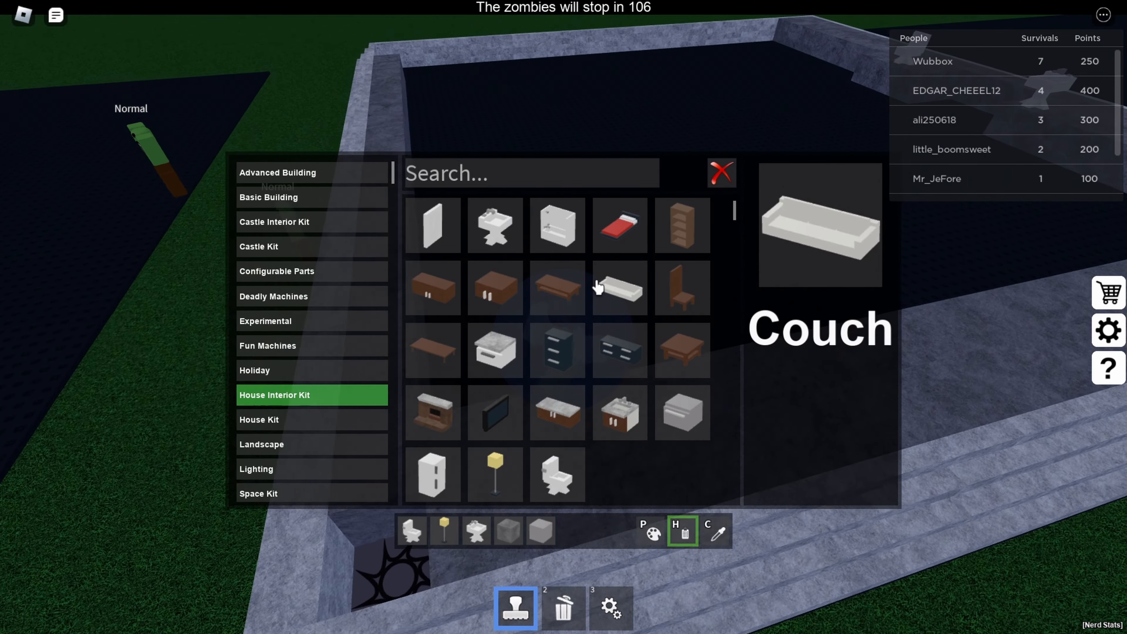
Place a blue Advanced Building block and set the toilet on top of it
left_click(278, 173)
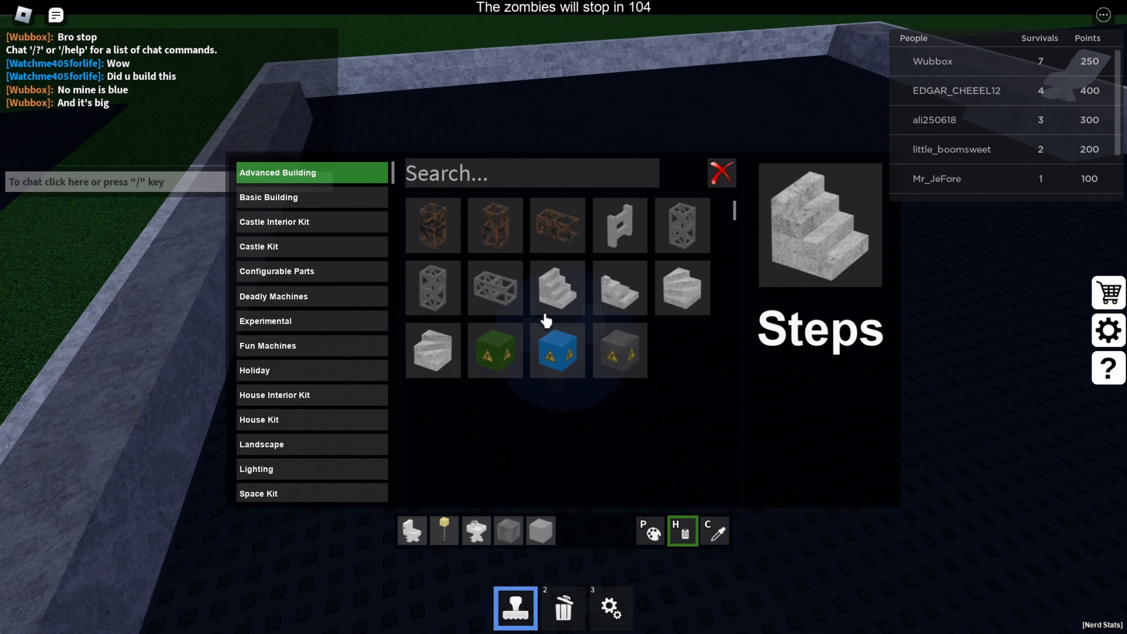
left_click(269, 197)
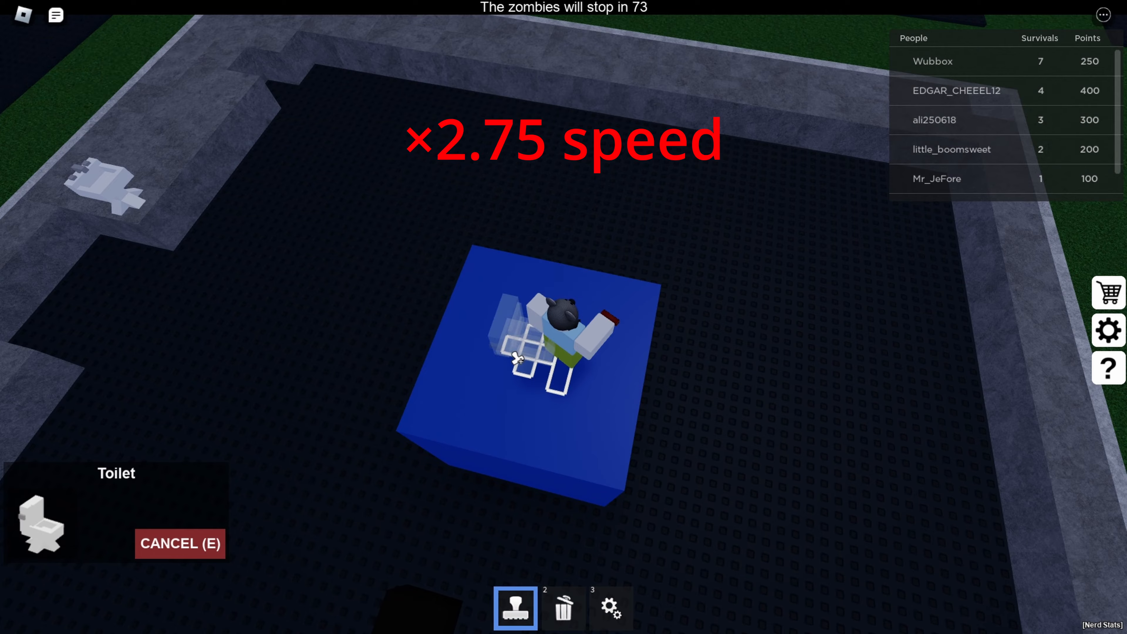
left_click(681, 531)
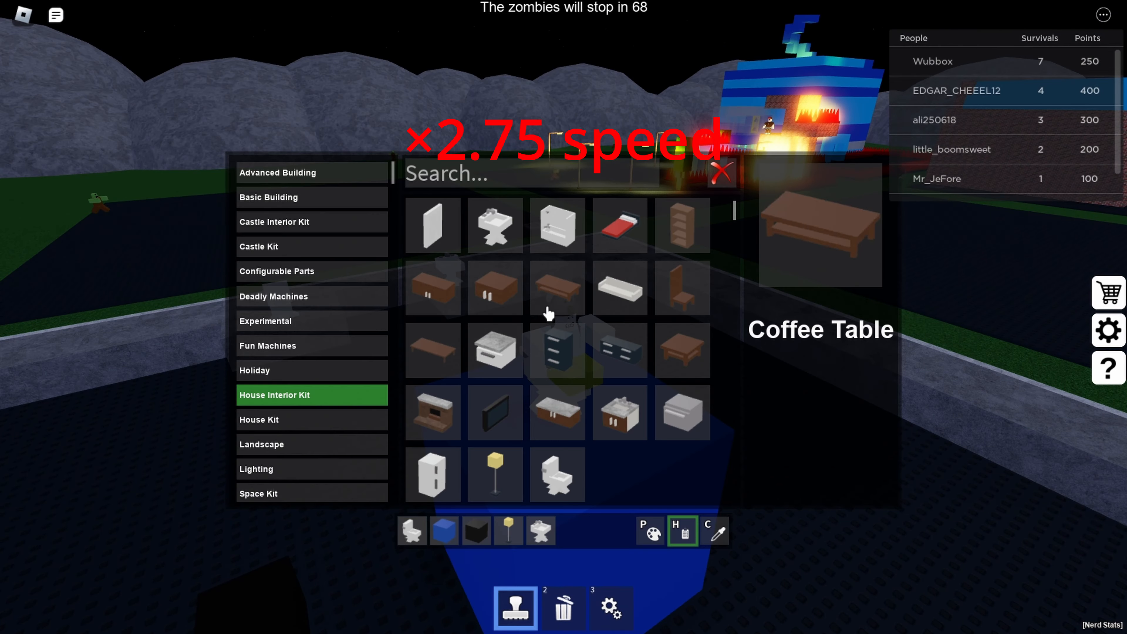